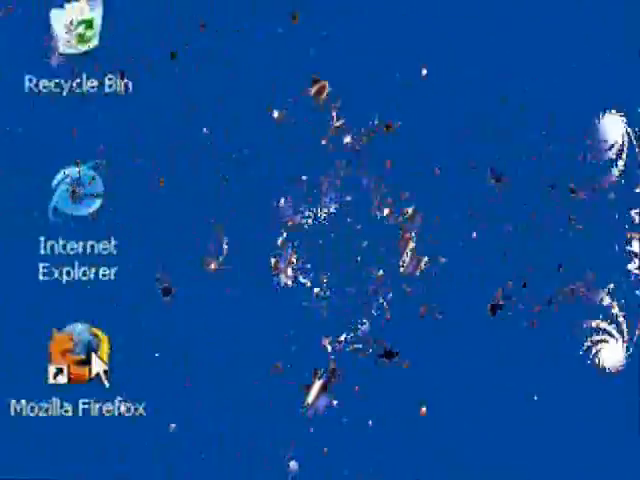
- Launch Firefox and save the KDE installer andlinux-beta1rc6-kde.exe from the andLinux downloads page
double_click(73, 355)
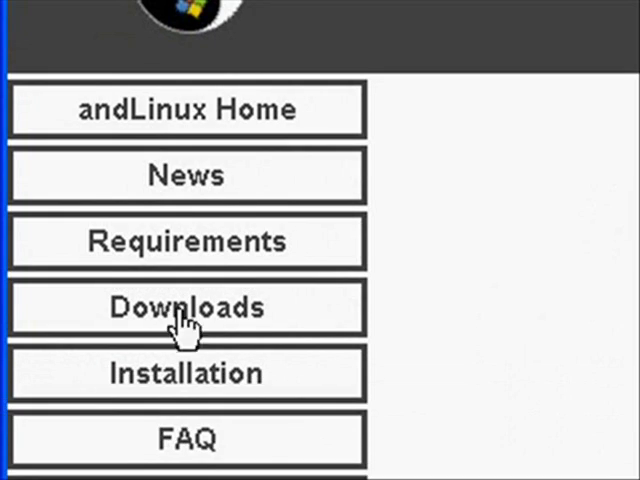
click(187, 308)
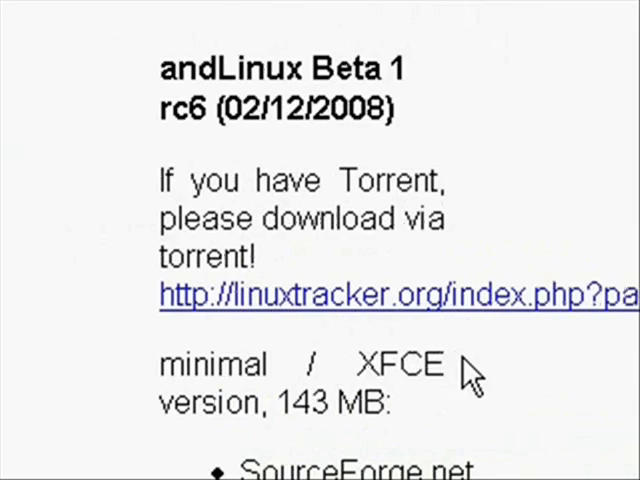
scroll(down, 3)
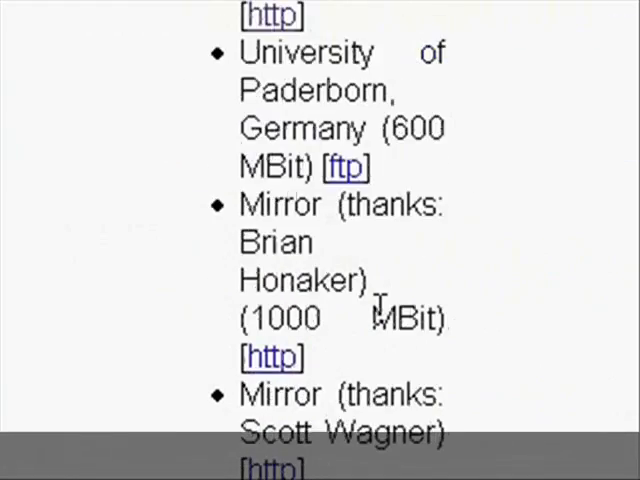
scroll(up, 3)
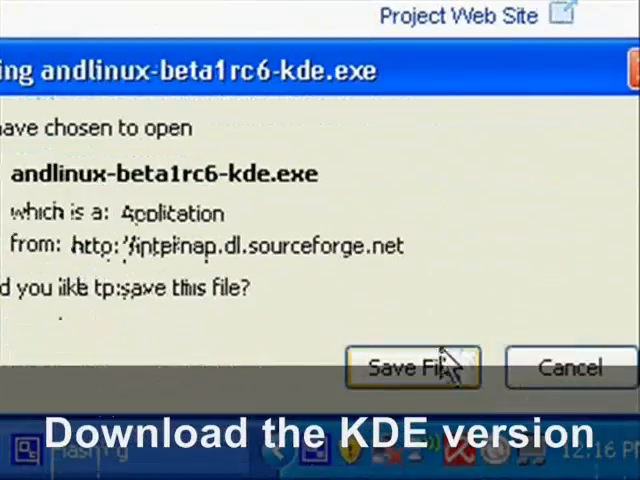
click(410, 367)
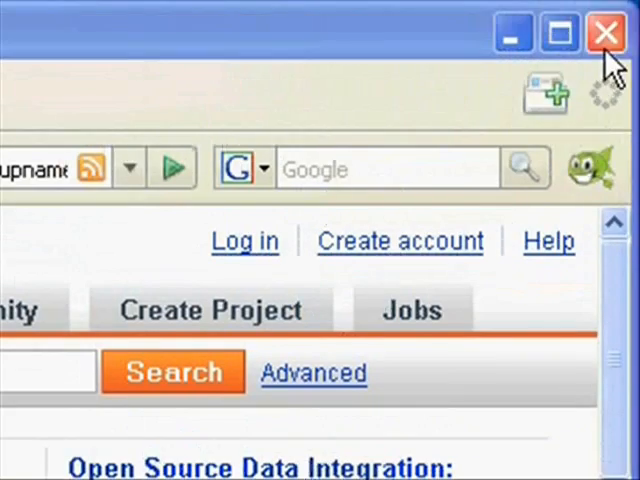
- Close Firefox, run the downloaded andLinux installer and advance through the wizard pages
click(605, 32)
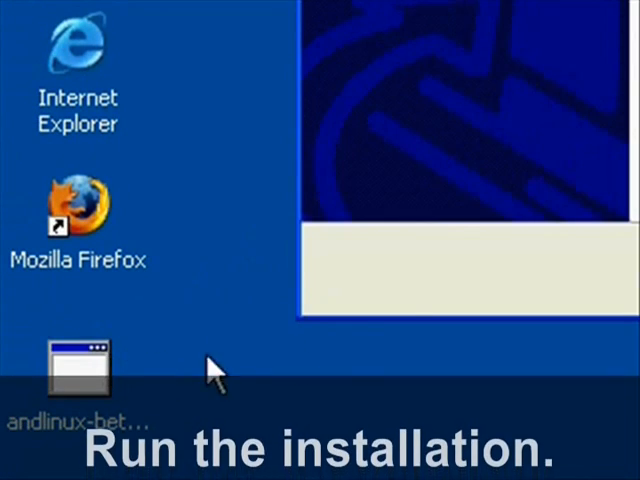
double_click(72, 370)
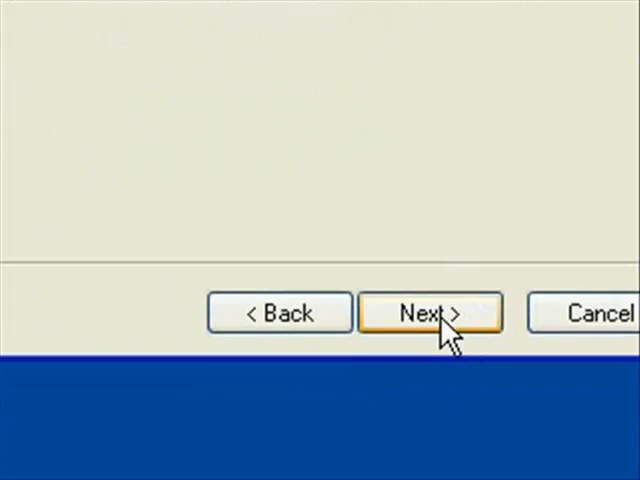
click(429, 312)
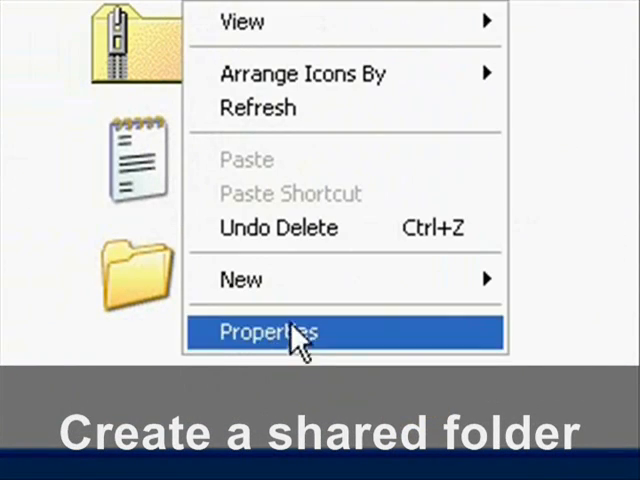
- Create a 'fileshare' folder and share it, allowing network users to change files
click(267, 331)
text(fileshare)
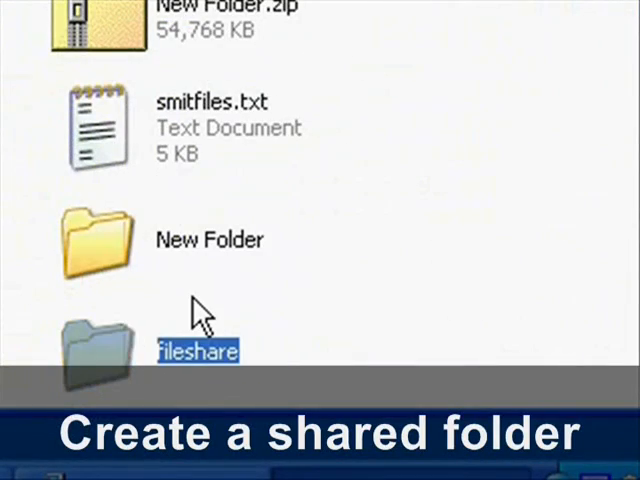
right_click(100, 355)
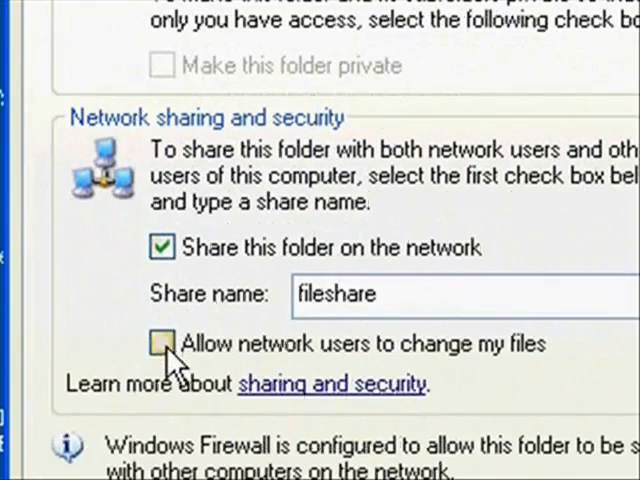
click(162, 343)
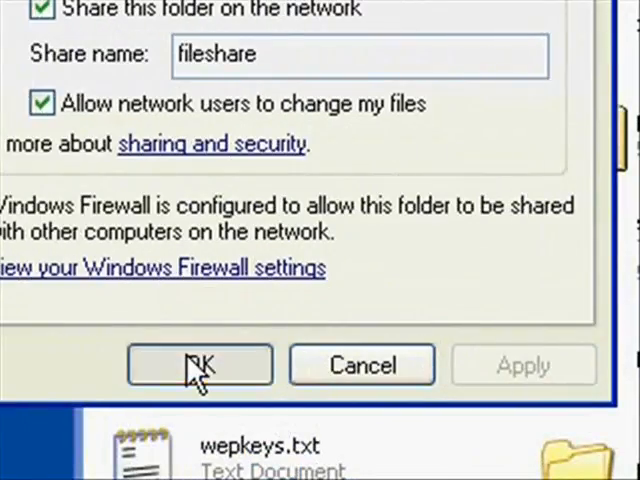
click(199, 364)
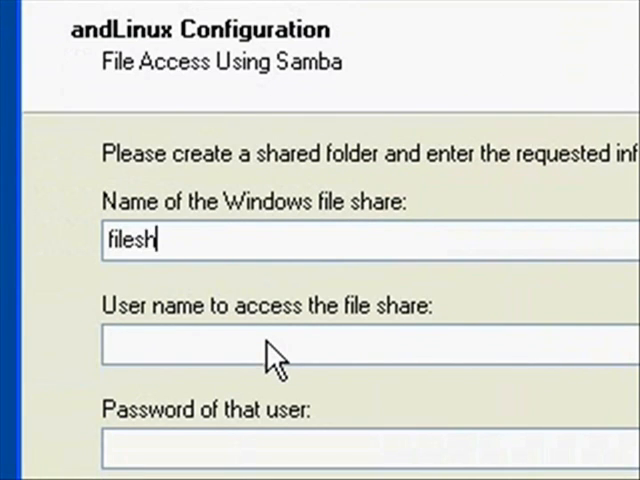
- Continue past the file share, Start Menu folder and shortcut pages of the wizard
click(470, 353)
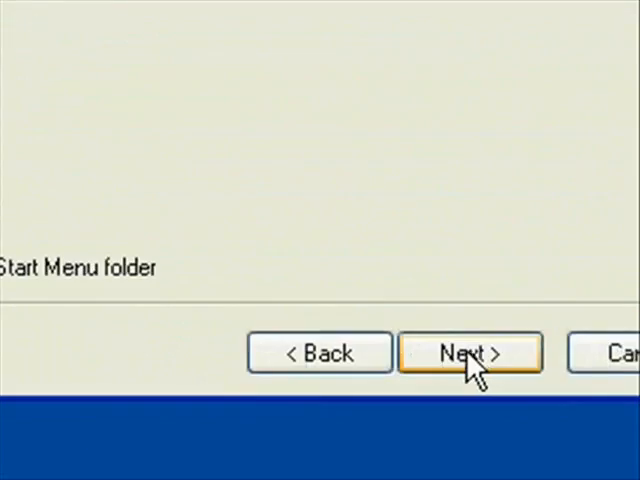
click(469, 353)
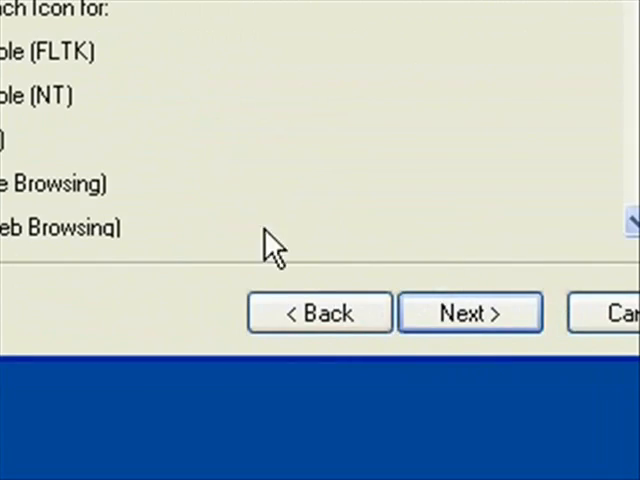
click(469, 312)
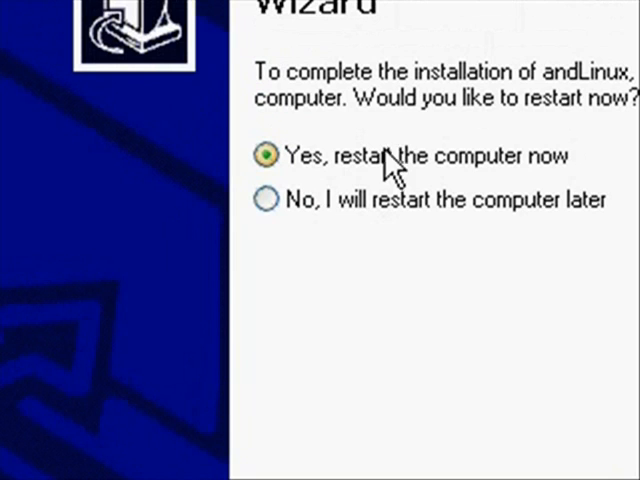
mouse_move(410, 160)
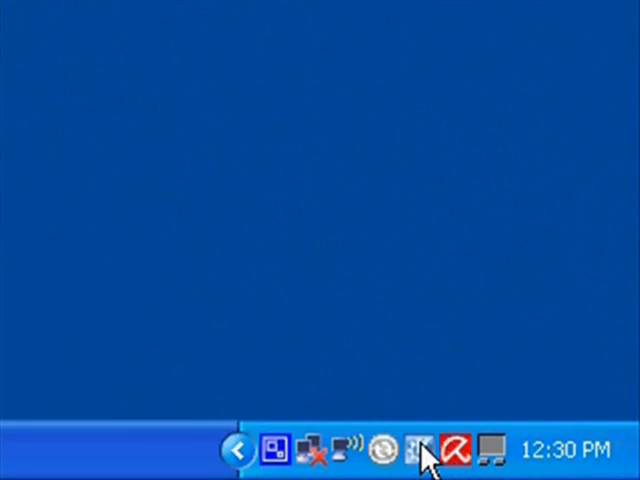
- After restarting, open settings.txt from C:\Program Files\andLinux via My Computer
click(419, 449)
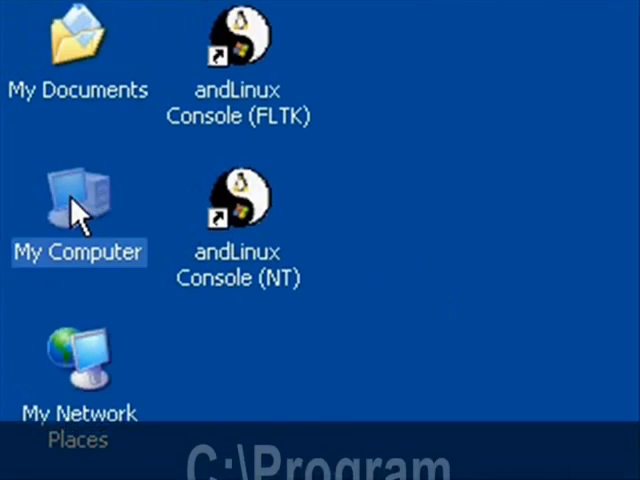
double_click(78, 200)
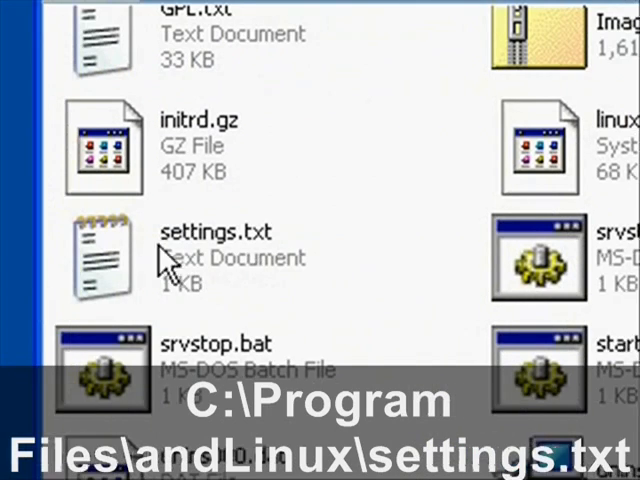
double_click(100, 255)
text(co)
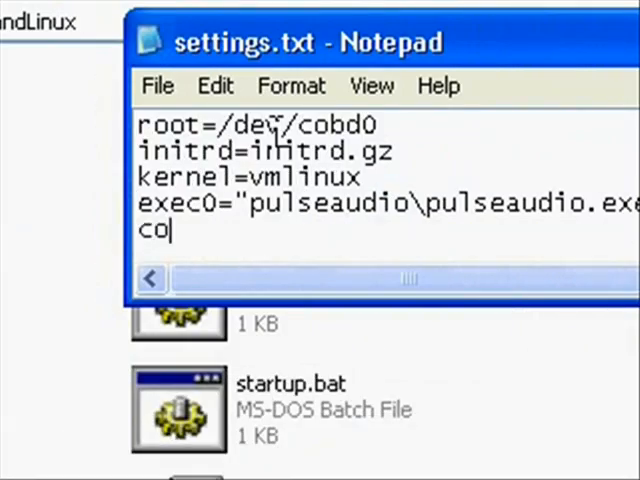
- Add the line cofs1=C:\ to settings.txt
text(fs1)
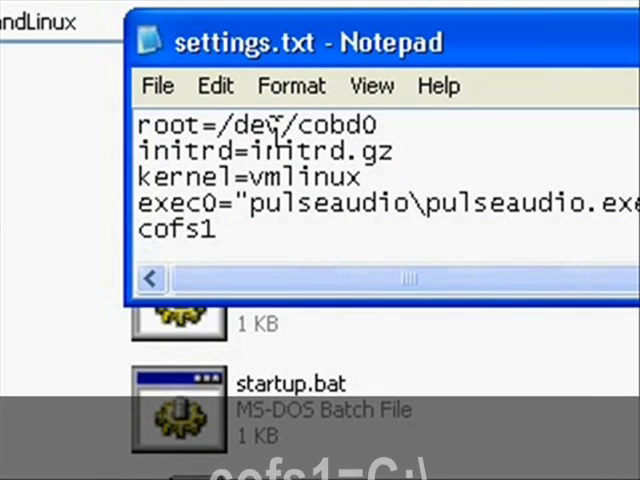
text(=C:\)
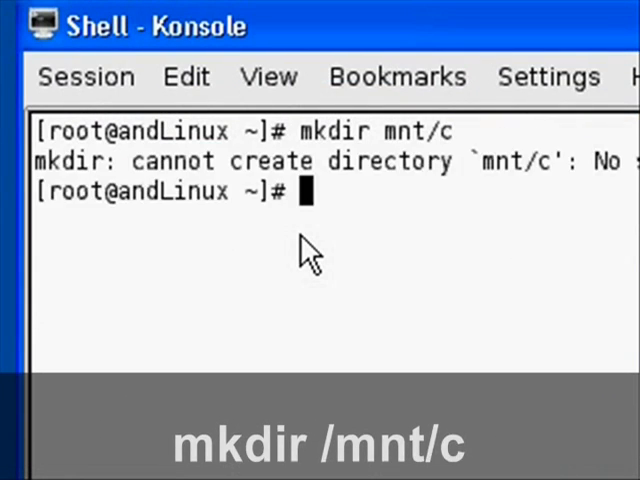
- Create the /mnt/c directory and open /etc/fstab in nano
text(mkdir /mnt/c)
text(pico)
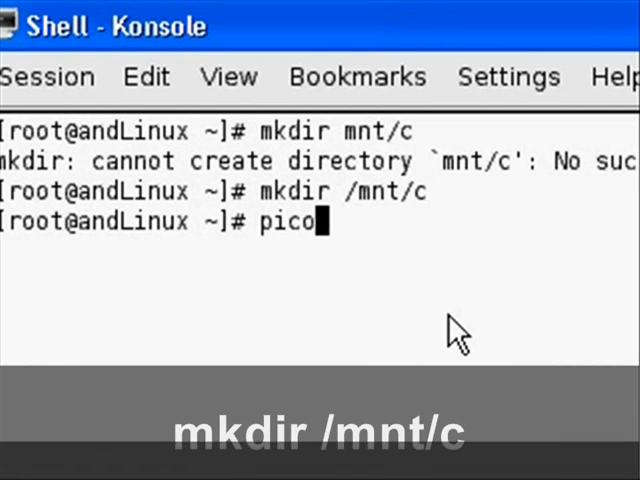
text(/etc/)
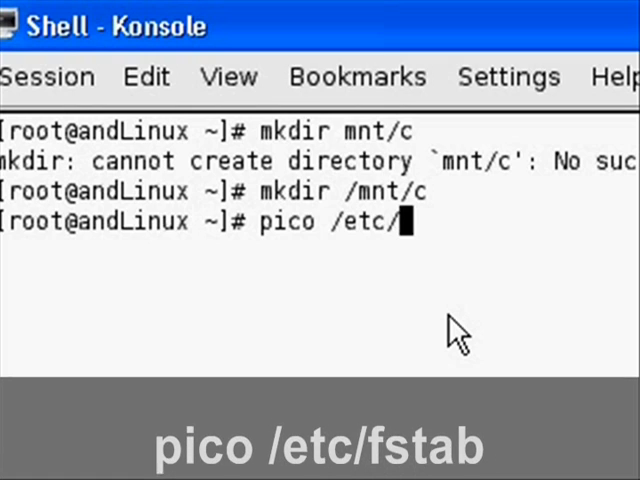
key(Return)
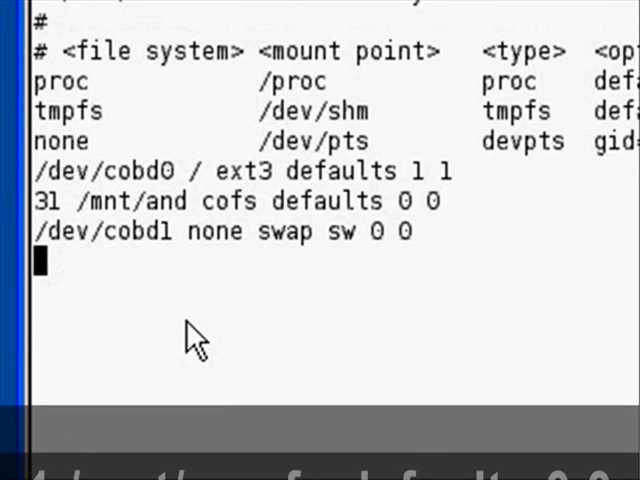
- Add '1 /mnt/c cofs defaults 0 0' to fstab, then save and exit
text(1 mn)
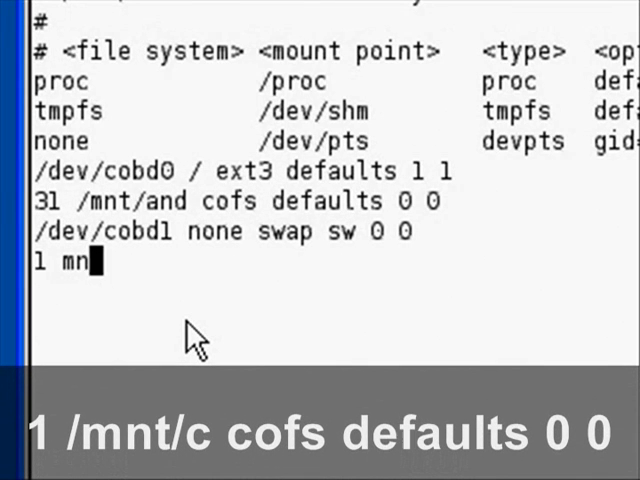
text(t/c)
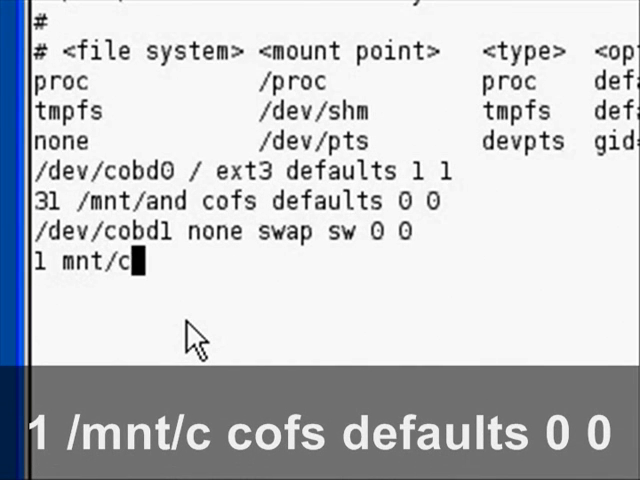
text(cofs d)
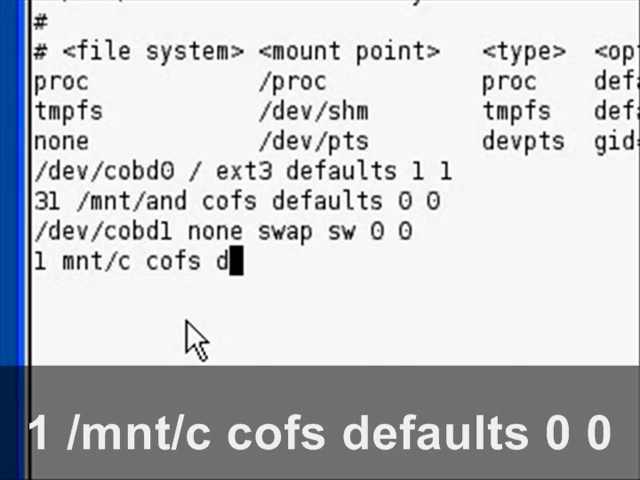
text(efaults 0)
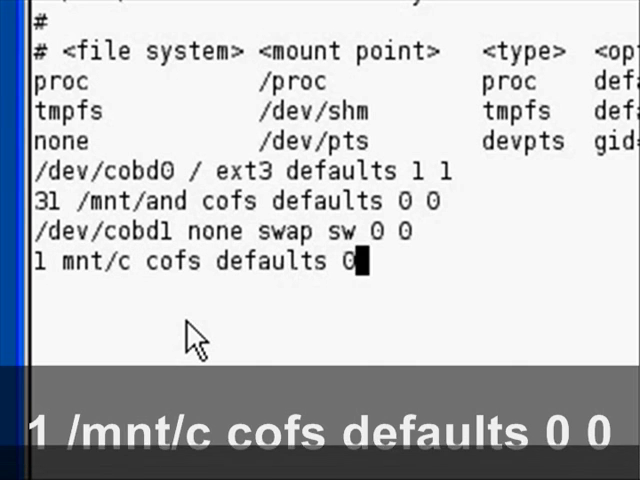
text(0)
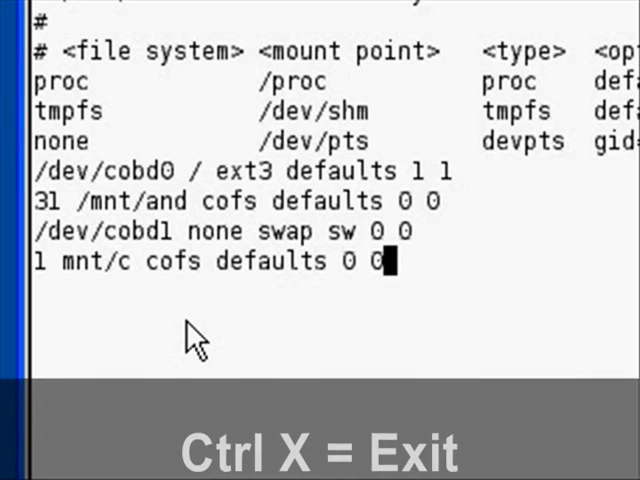
key(ctrl+x)
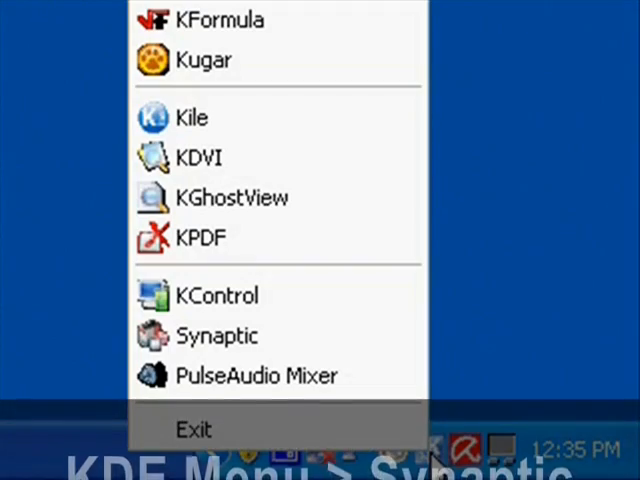
- Launch Synaptic and mark amarok for installation with its required dependencies
click(217, 335)
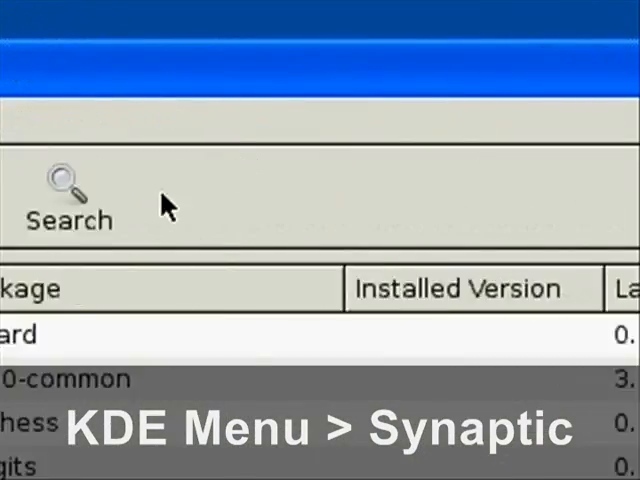
click(67, 190)
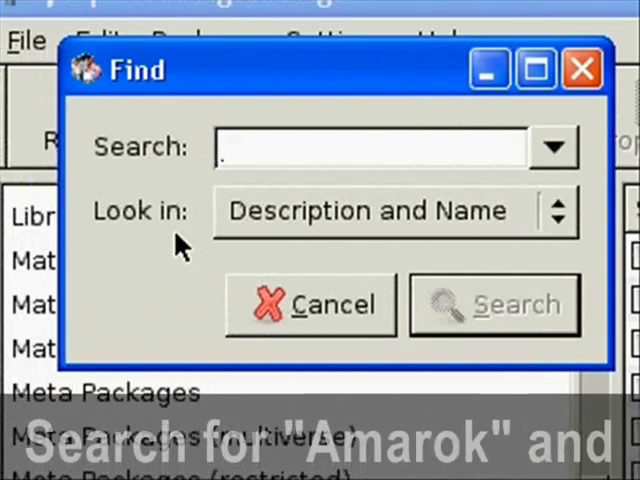
click(494, 304)
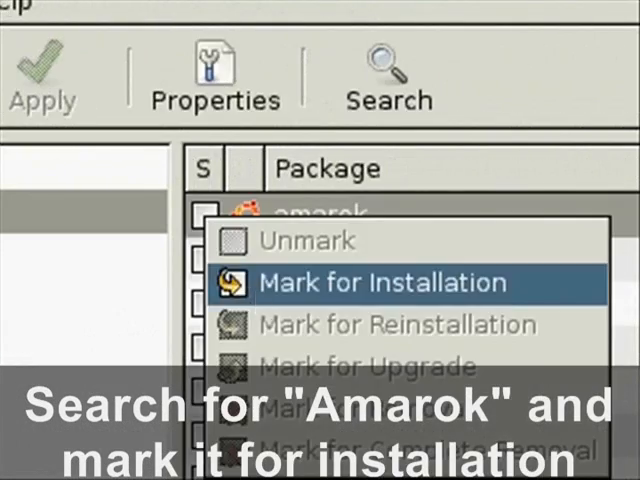
click(380, 282)
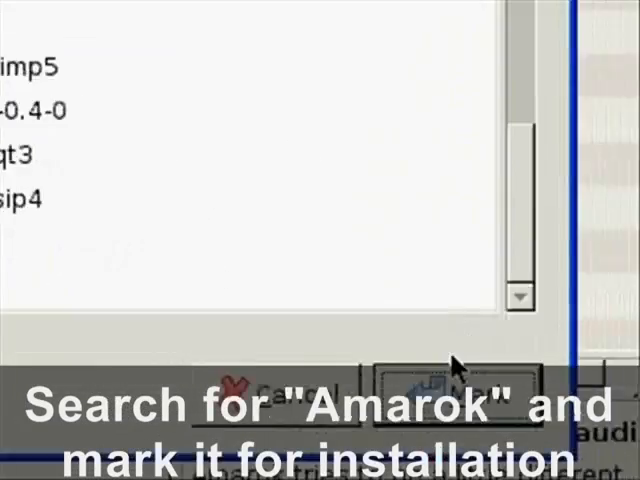
click(388, 115)
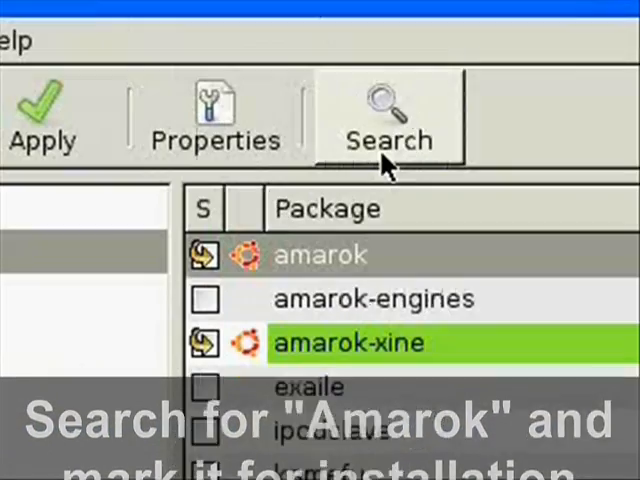
- Find and mark libmad0 for installation, then search for libxine1-ffmpeg
click(388, 115)
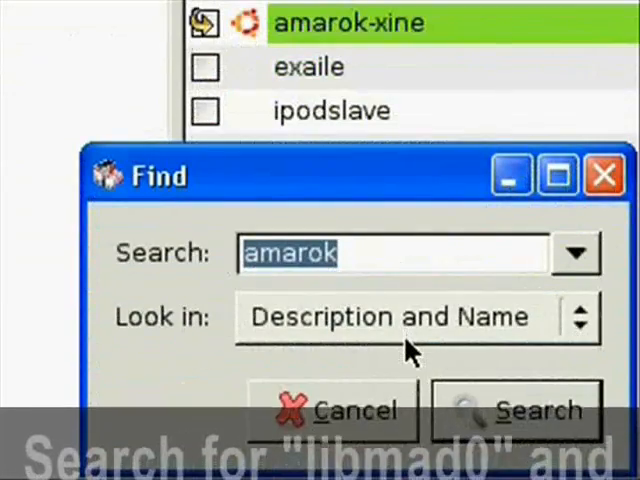
text(libma)
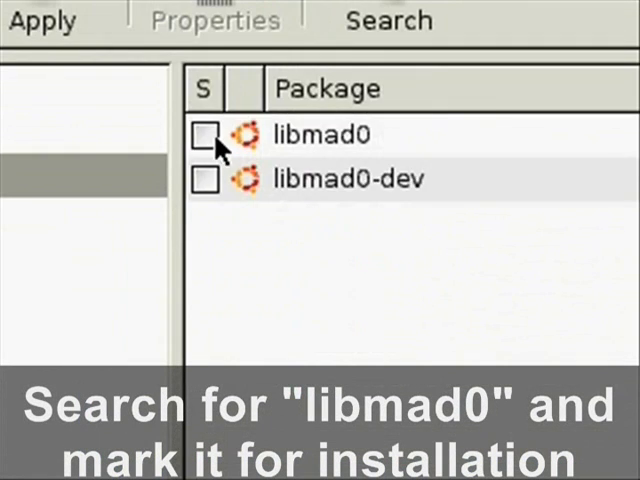
click(205, 135)
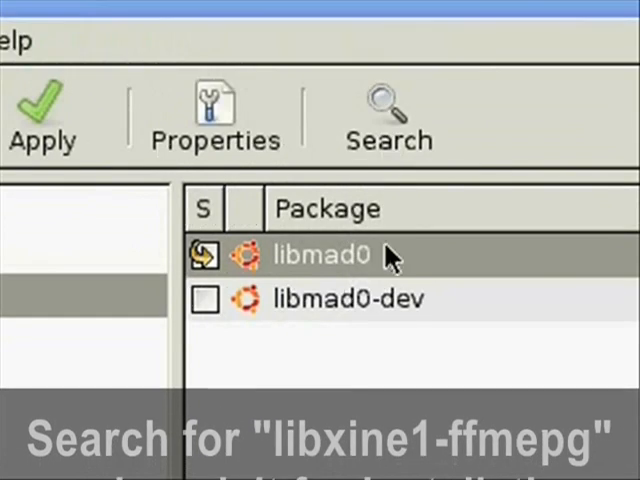
click(388, 110)
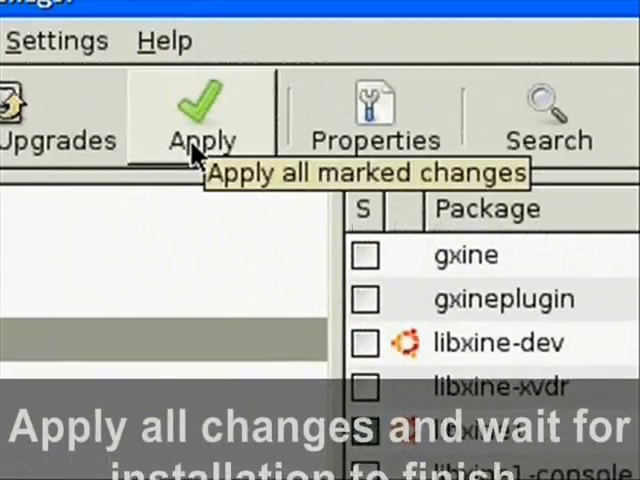
- Apply the changes to install amarok, amarok-xine and libmad0
click(200, 110)
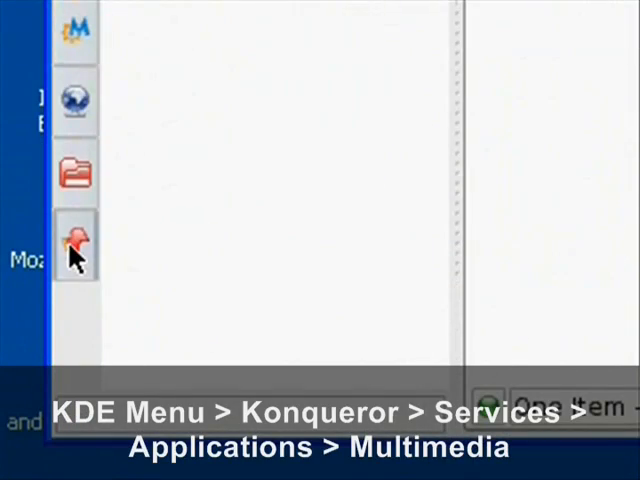
- Launch Amarok from Applications > Multimedia in Konqueror's Services sidebar
click(75, 245)
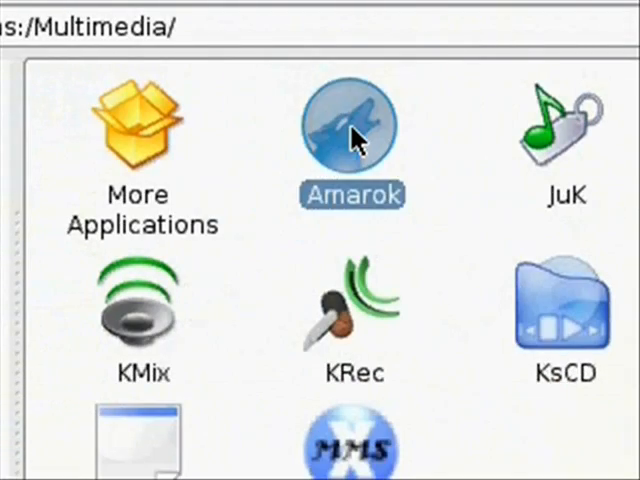
double_click(352, 125)
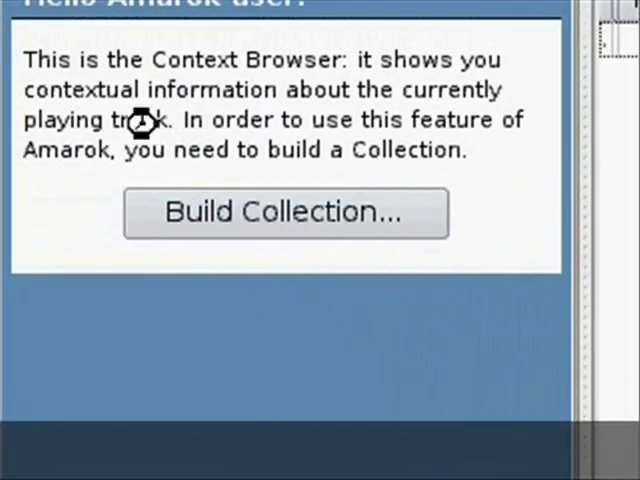
- Build the Amarok collection from the music folder under /mnt/c
click(285, 213)
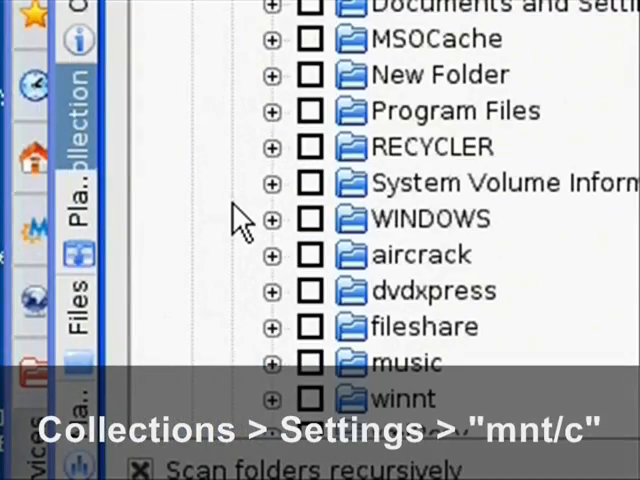
click(309, 283)
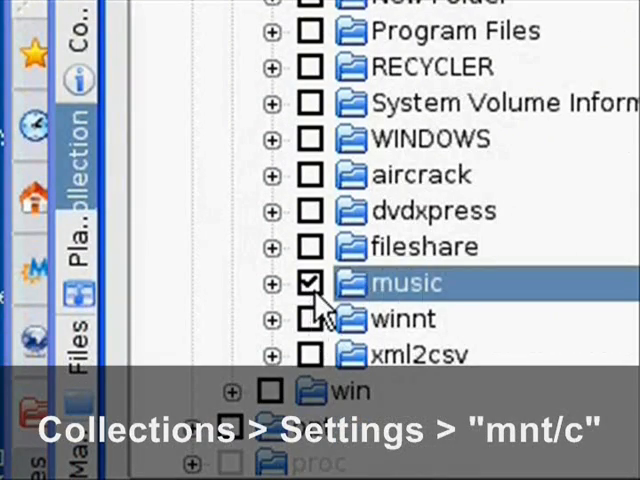
click(309, 284)
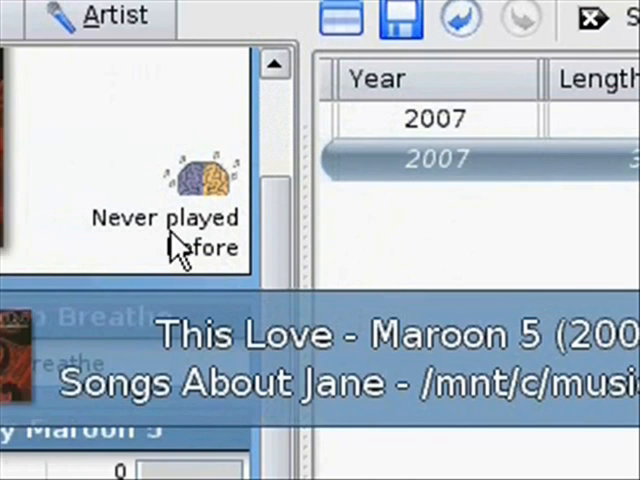
- Show the lyrics for Maroon 5's 'This Love', then scroll the band's Wikipedia artist info
click(240, 133)
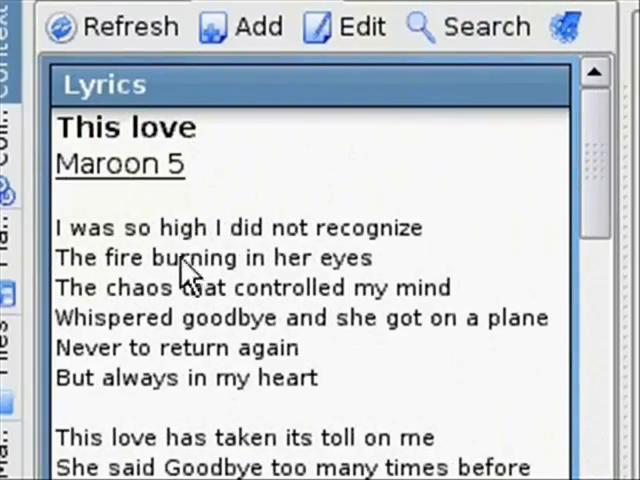
click(433, 133)
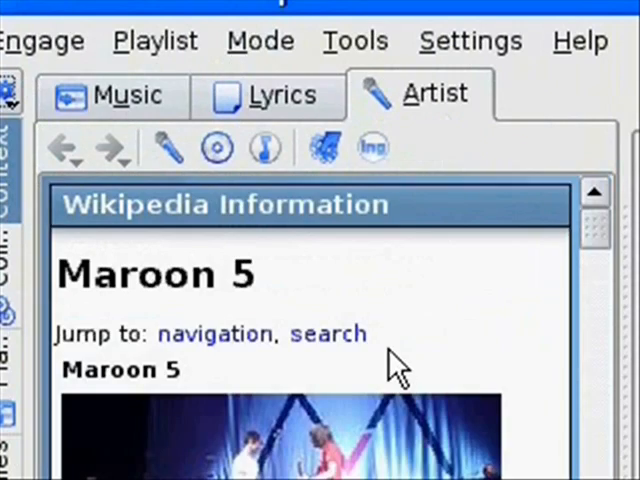
scroll(down, 3)
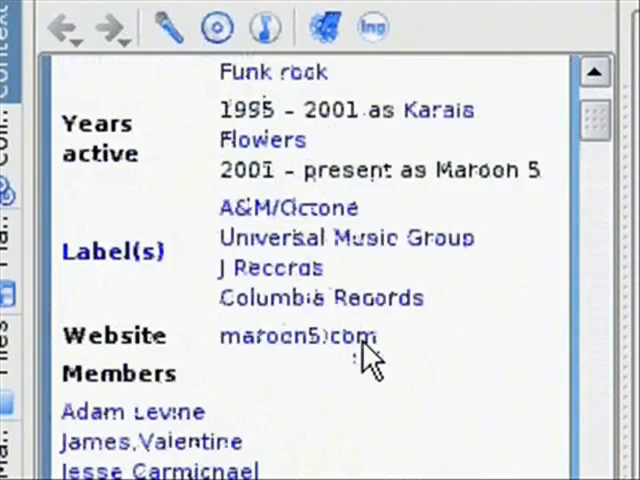